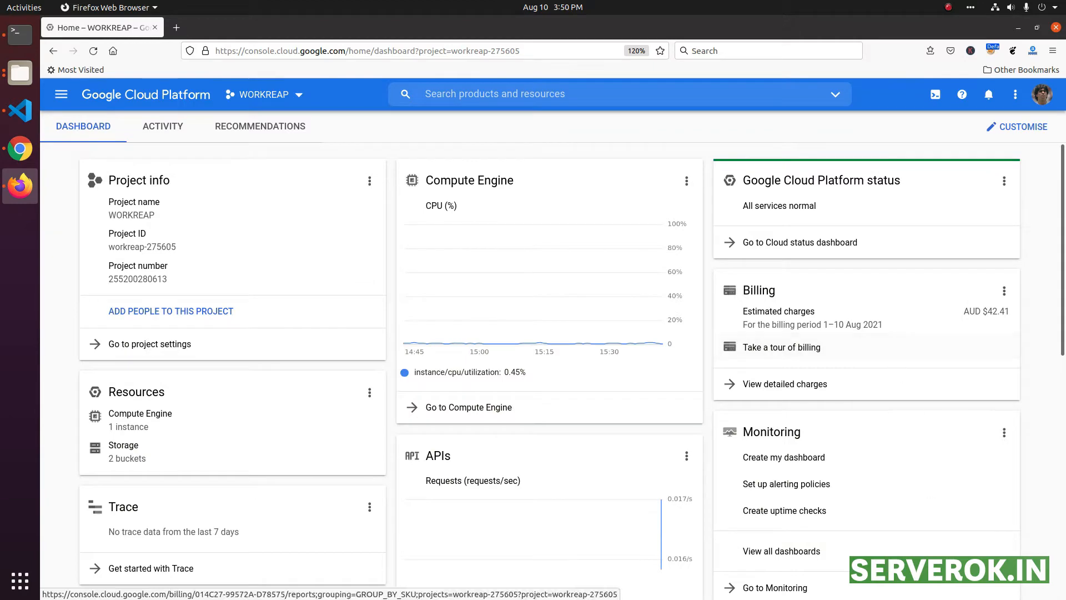
{"action": "mouse_move", "coordinate": [732, 339]}
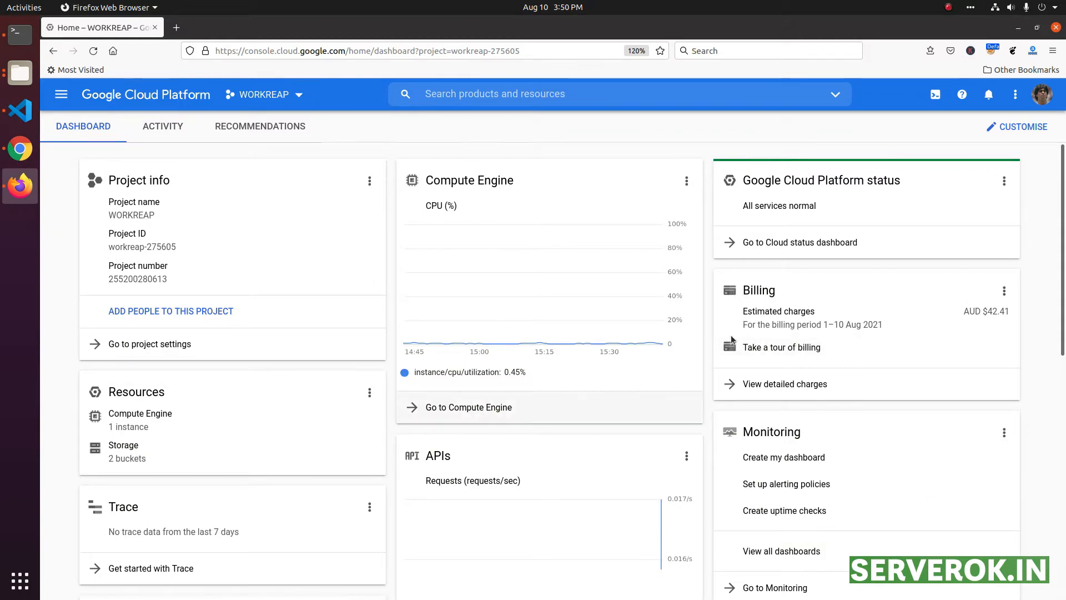
{"action": "mouse_move", "coordinate": [60, 93]}
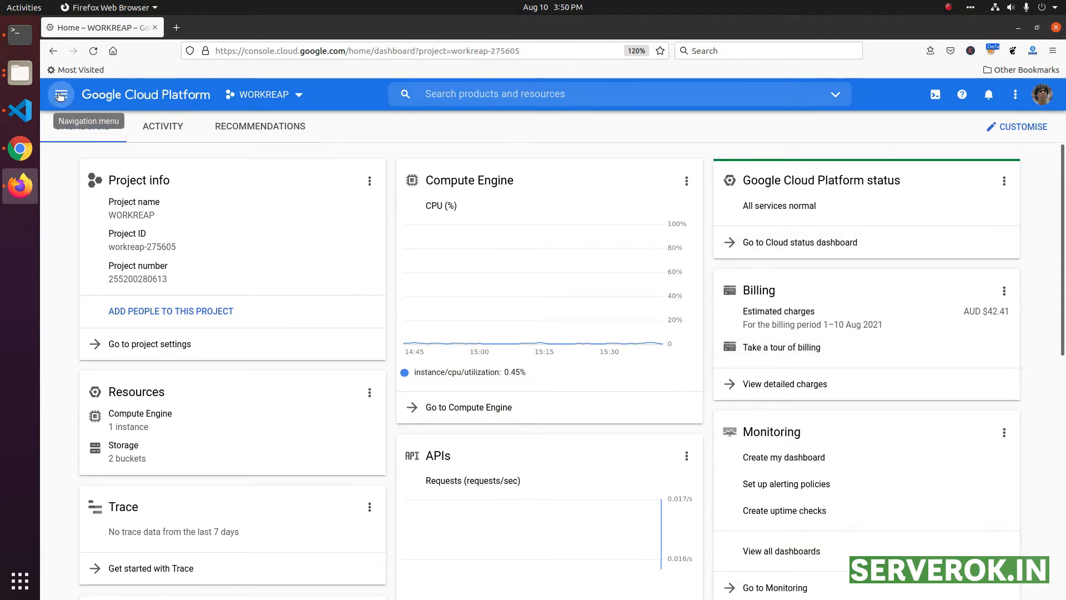
Expand the console navigation menu to show the Compute Engine section.
{"action": "left_click", "coordinate": [60, 93]}
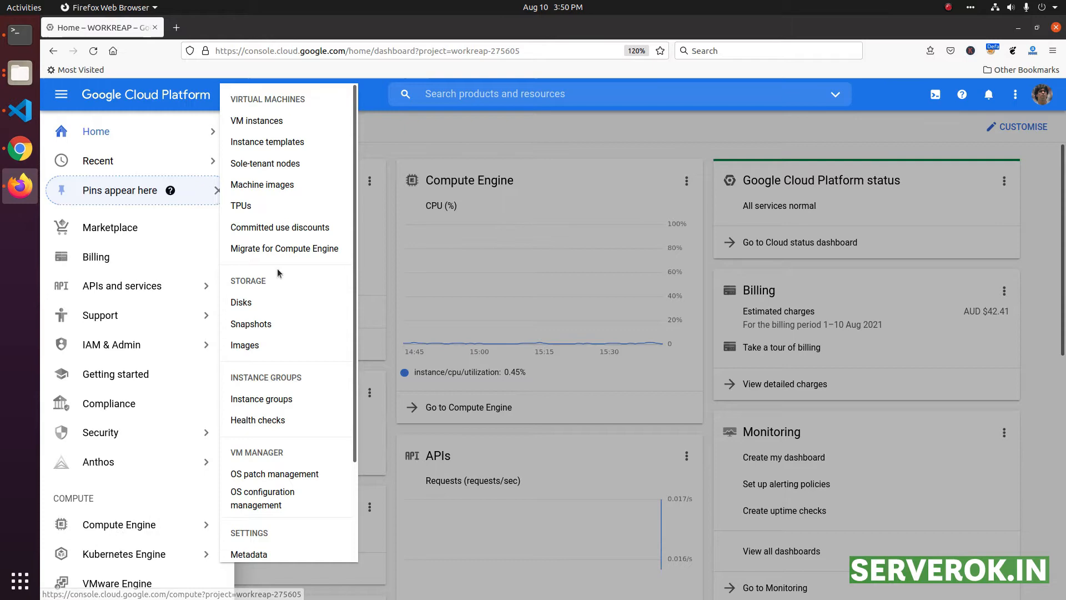
{"action": "mouse_move", "coordinate": [256, 120]}
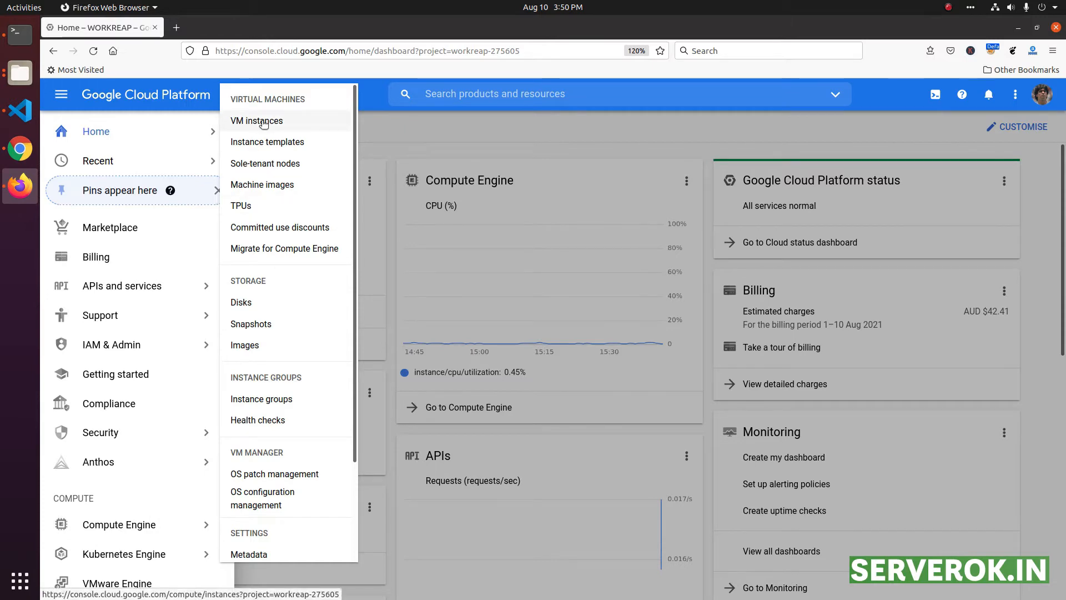
Go to the VM instances list of the WORKREAP project showing visualcorona-vm.
{"action": "left_click", "coordinate": [257, 120]}
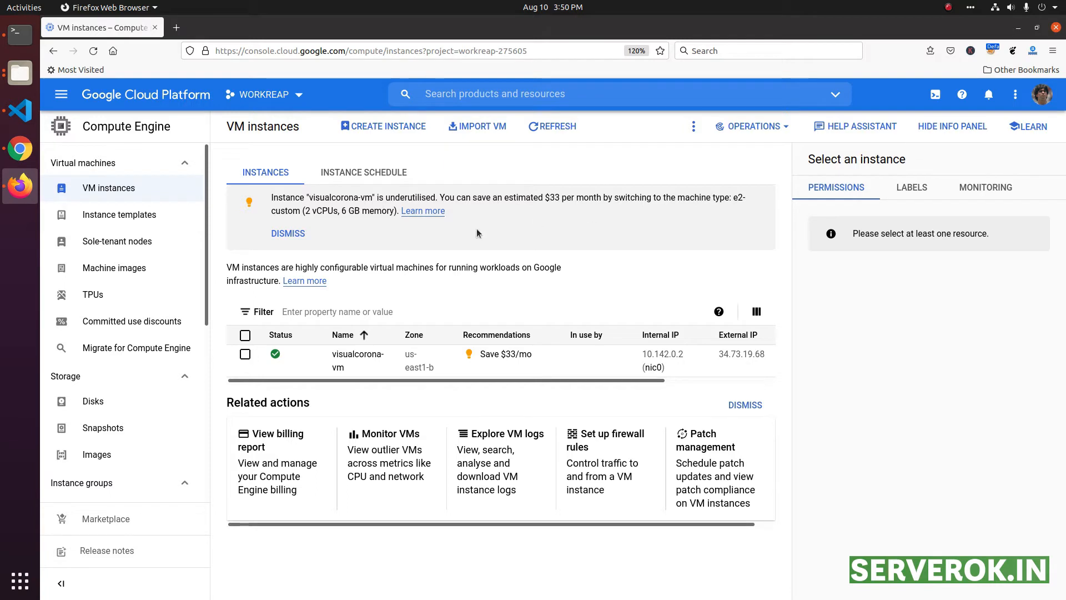
{"action": "mouse_move", "coordinate": [307, 395]}
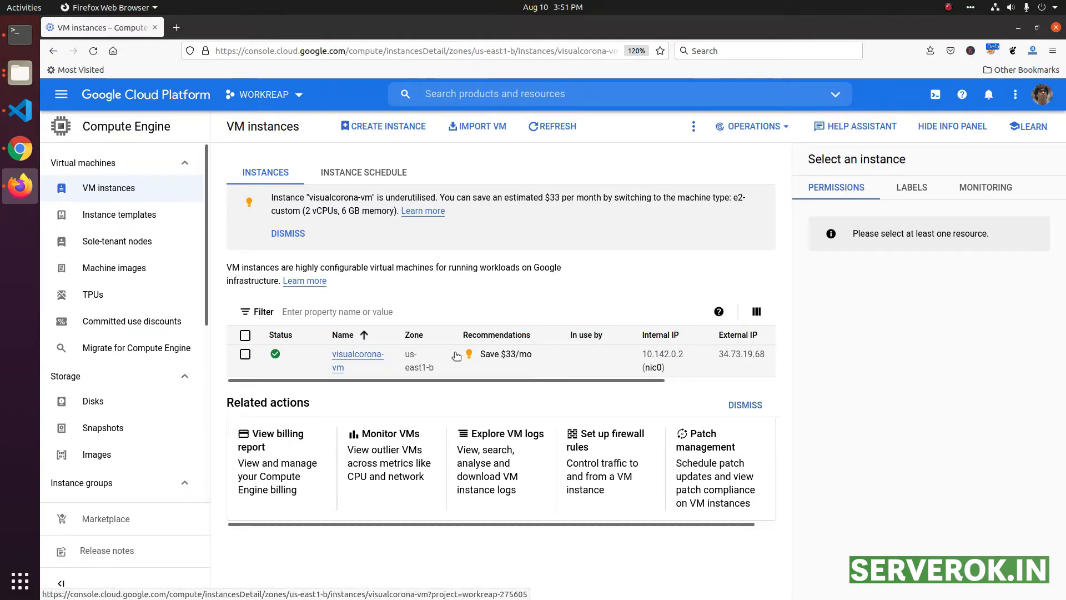
Show the details of the visualcorona-vm instance from the instances table.
{"action": "left_click", "coordinate": [357, 353]}
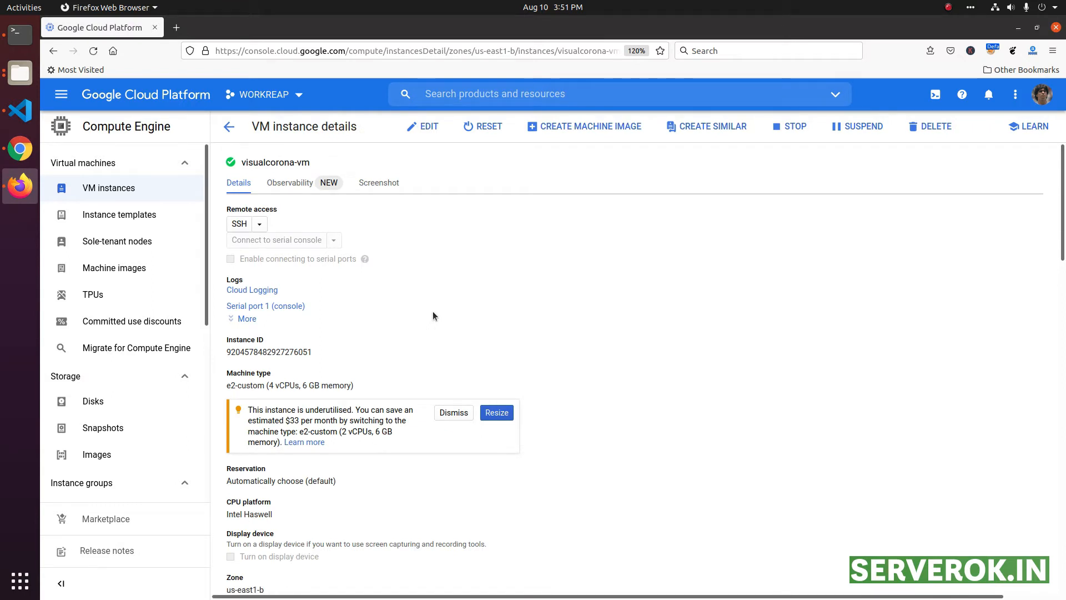
{"action": "mouse_move", "coordinate": [444, 302]}
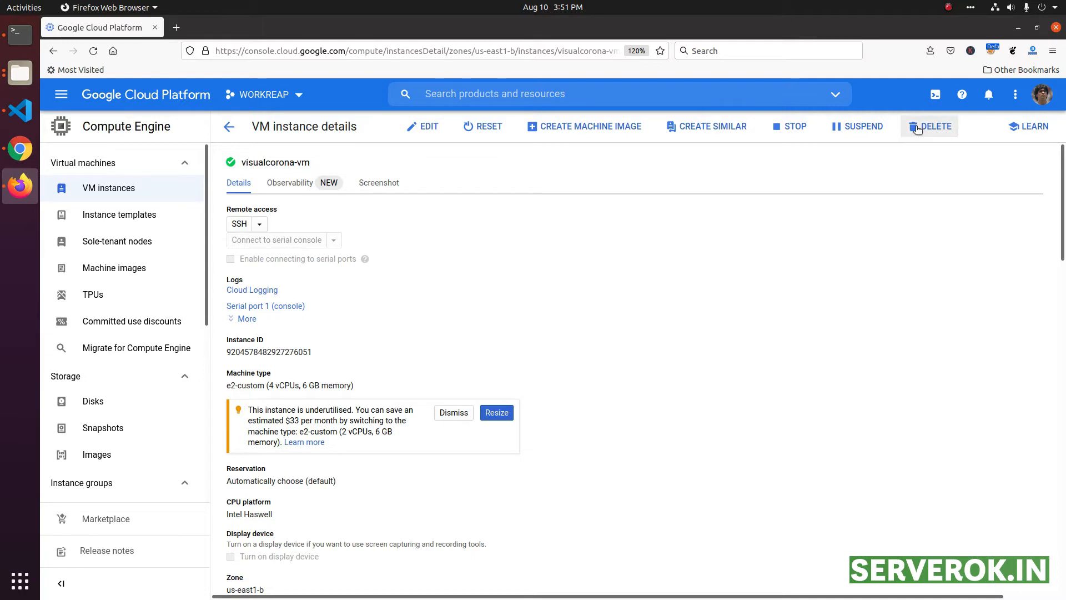
Request deletion of visualcorona-vm, bringing up the Delete VM instance confirmation.
{"action": "left_click", "coordinate": [929, 126]}
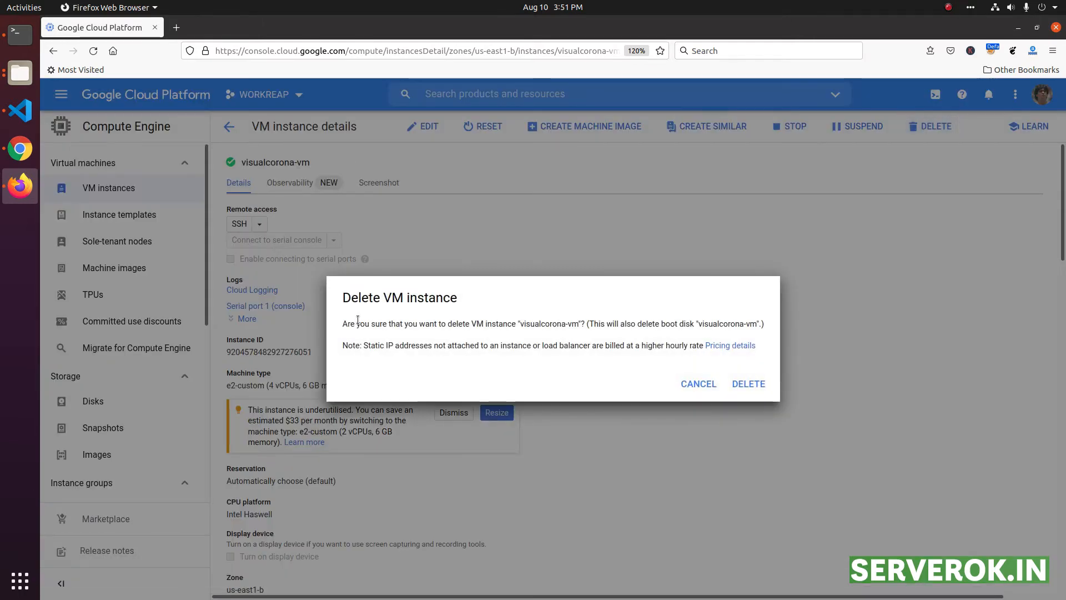
{"action": "mouse_move", "coordinate": [335, 332]}
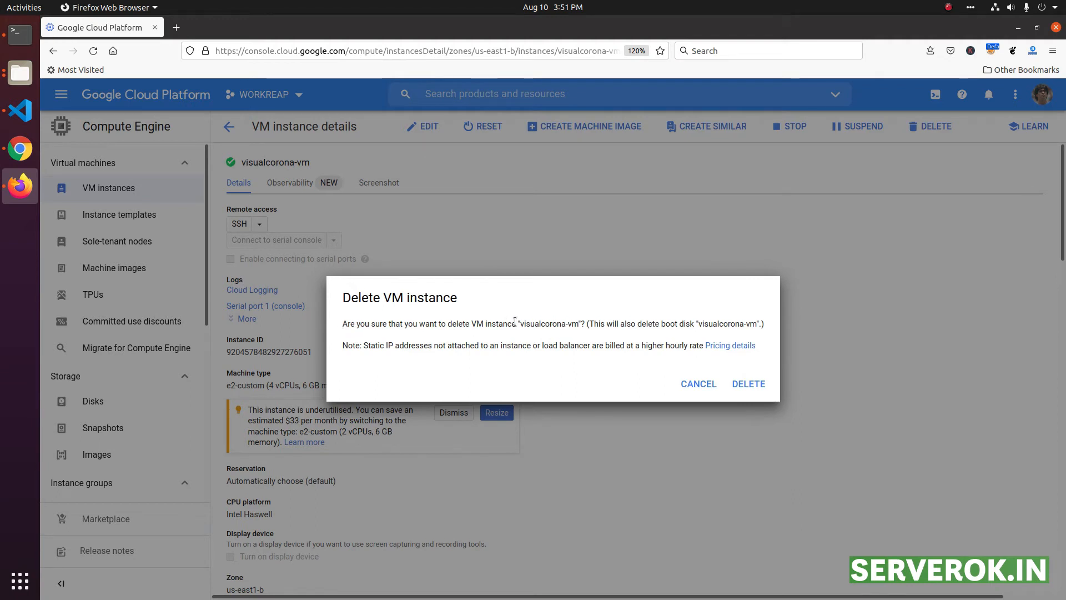
{"action": "mouse_move", "coordinate": [604, 401]}
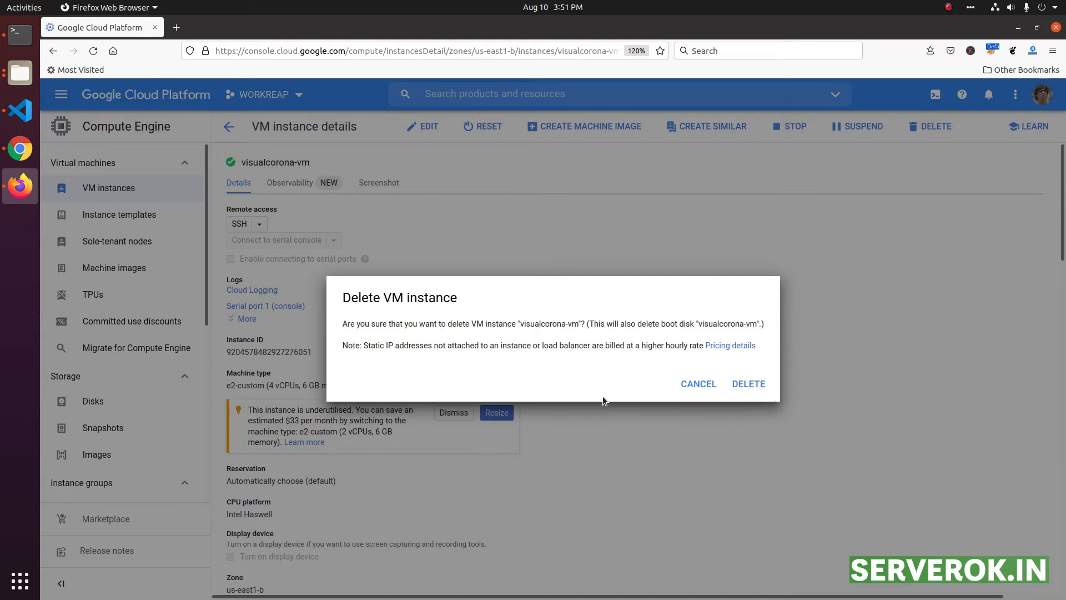
{"action": "mouse_move", "coordinate": [747, 383]}
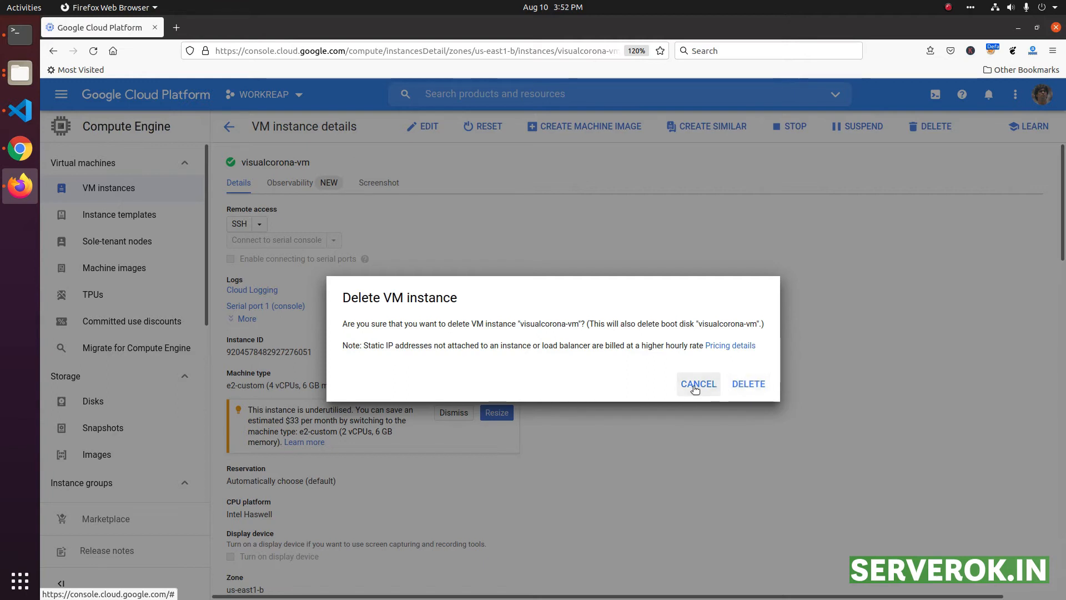
{"action": "mouse_move", "coordinate": [748, 383]}
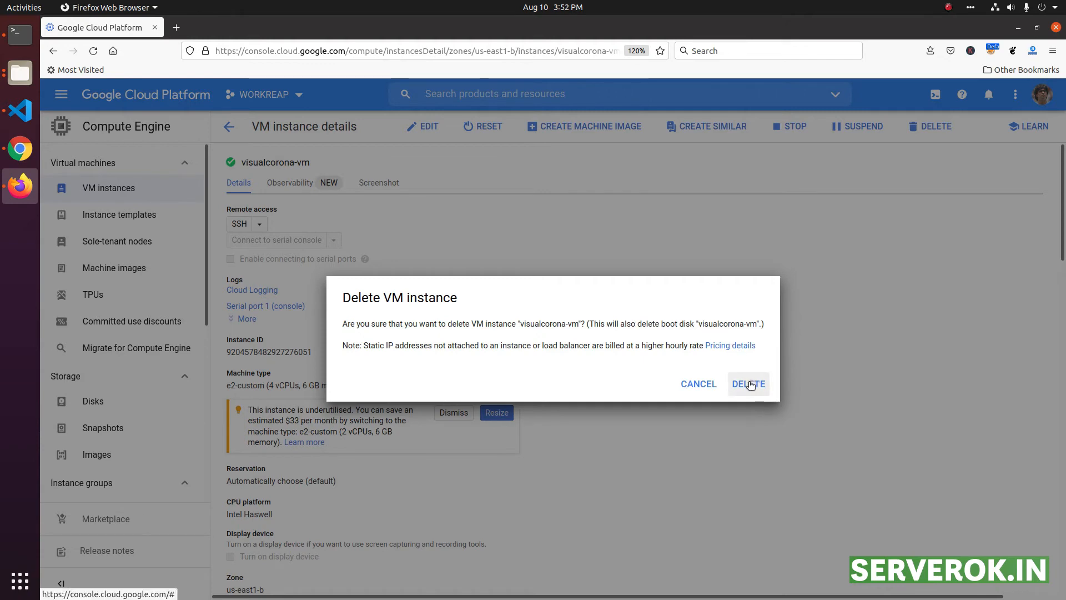
Confirm deleting visualcorona-vm and its boot disk, returning to the instances list.
{"action": "left_click", "coordinate": [748, 383]}
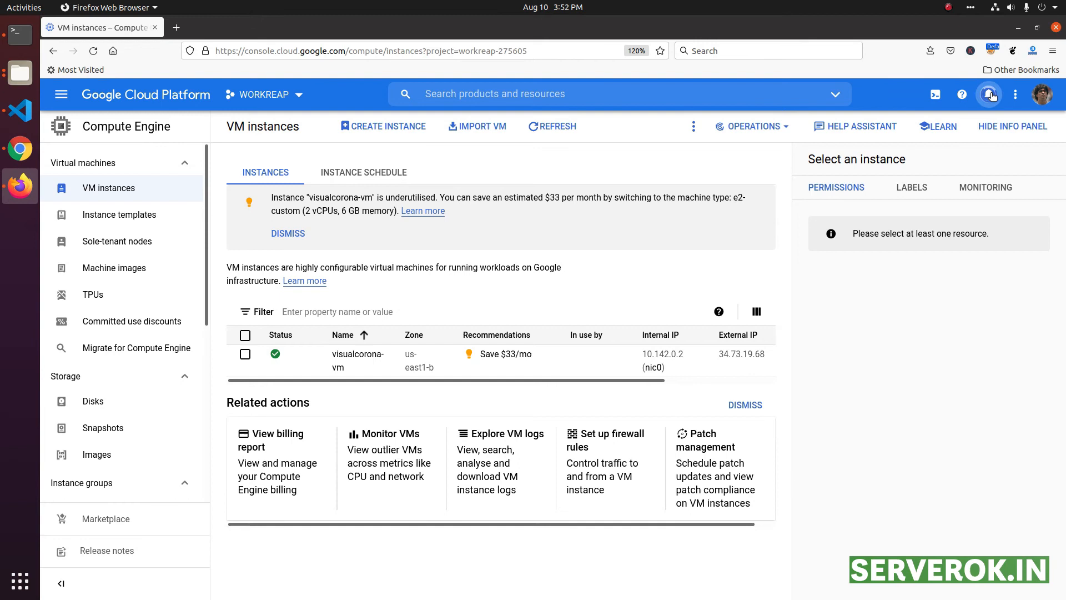
{"action": "left_click", "coordinate": [988, 93]}
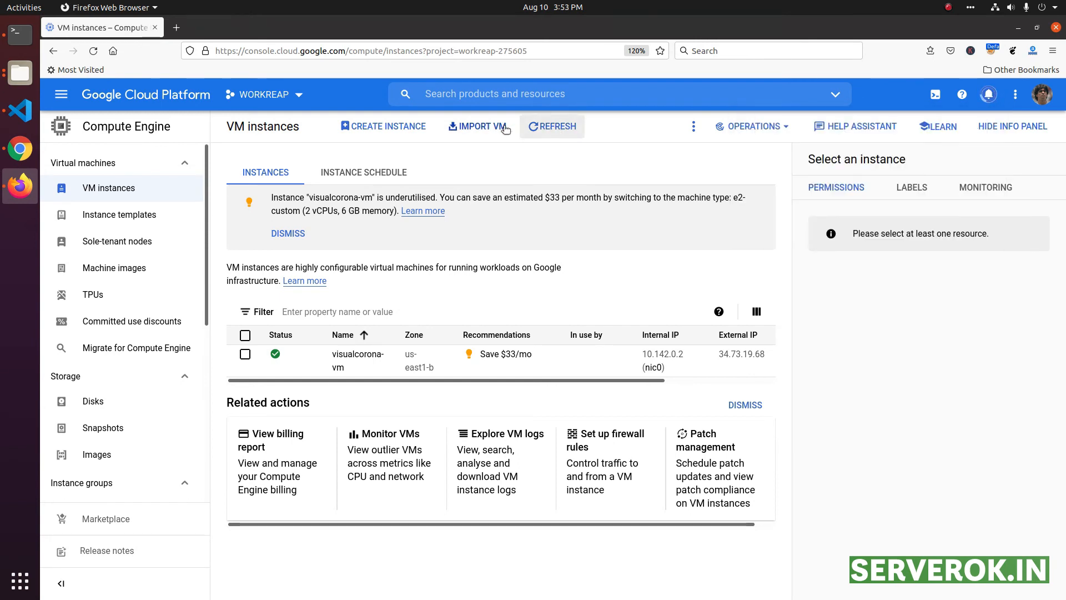
{"action": "mouse_move", "coordinate": [432, 337]}
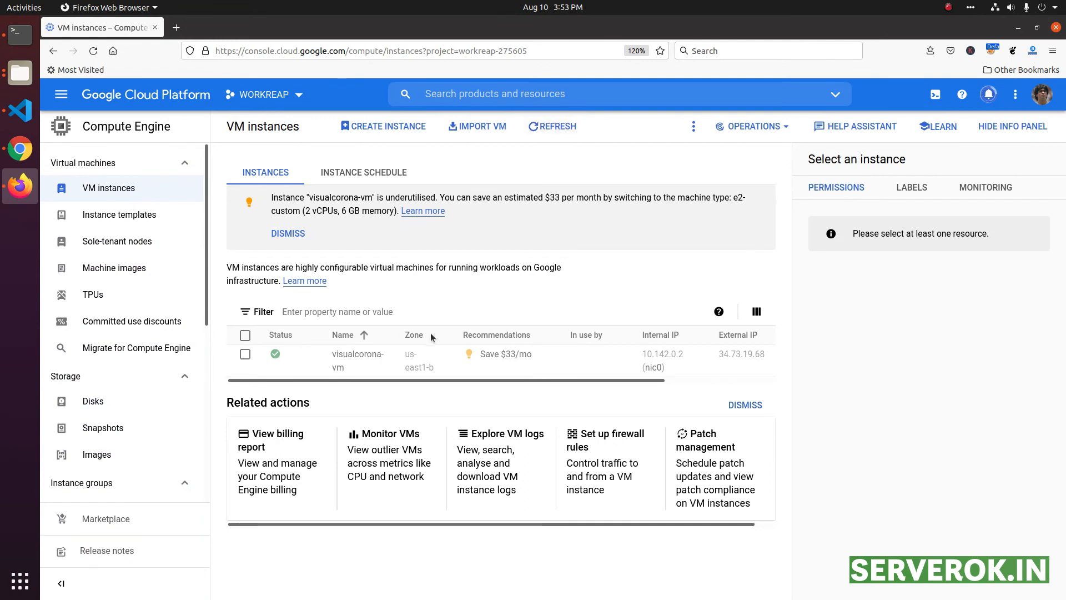